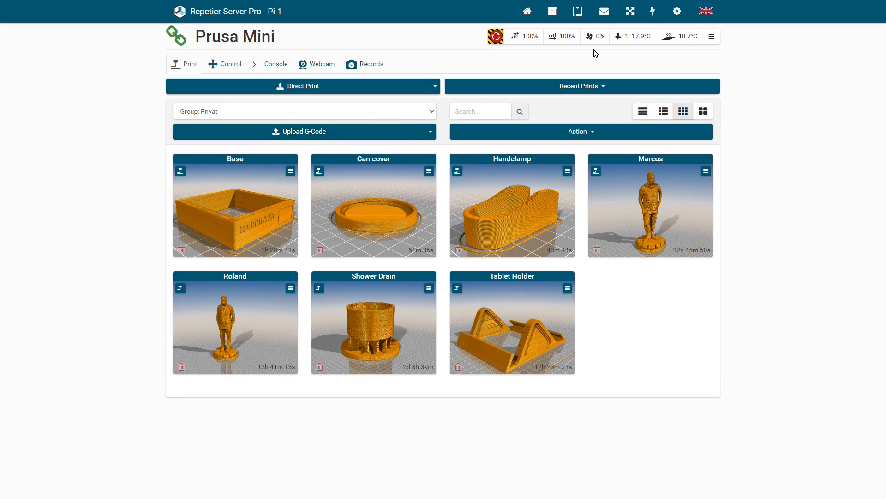
Step: Enable 'Enforce position for snapshots' in the Prusa Mini's webcam settings
{"action": "left_click", "coordinate": [711, 36]}
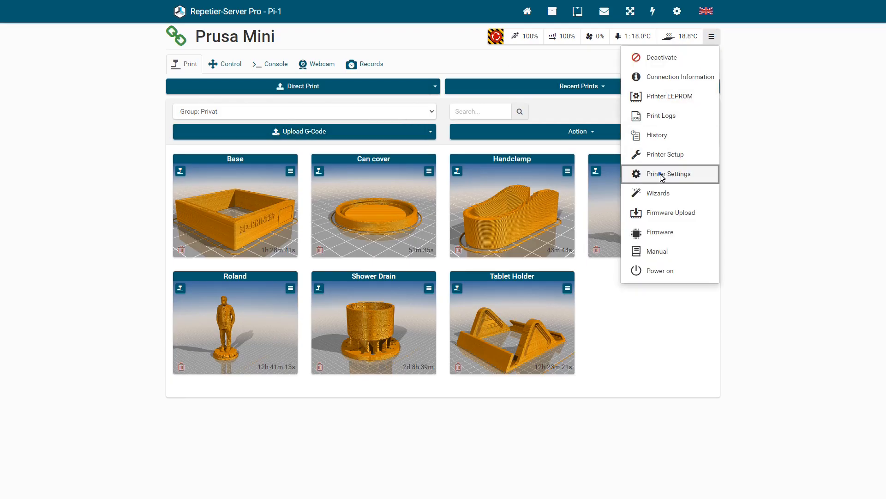
{"action": "left_click", "coordinate": [669, 174]}
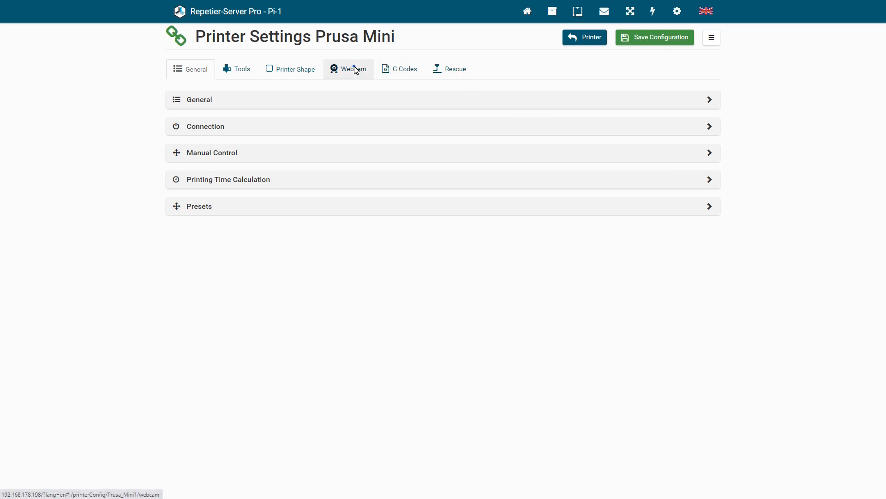
{"action": "left_click", "coordinate": [353, 68]}
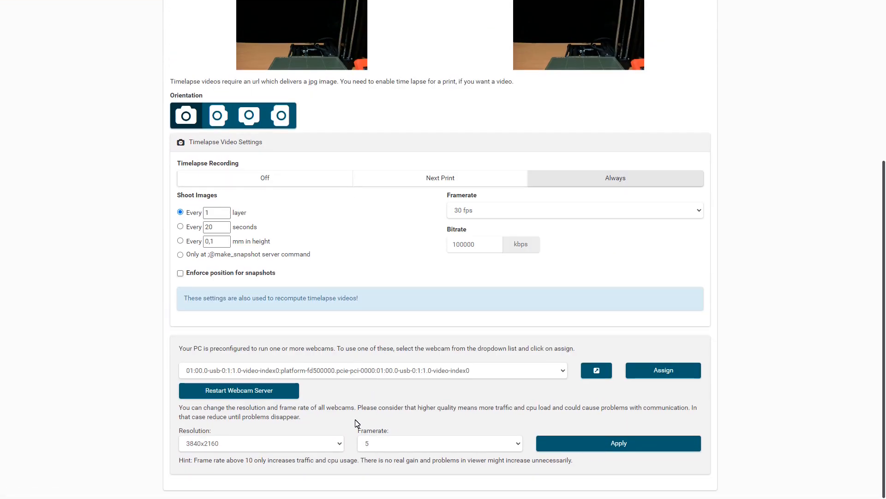
{"action": "left_click", "coordinate": [261, 442]}
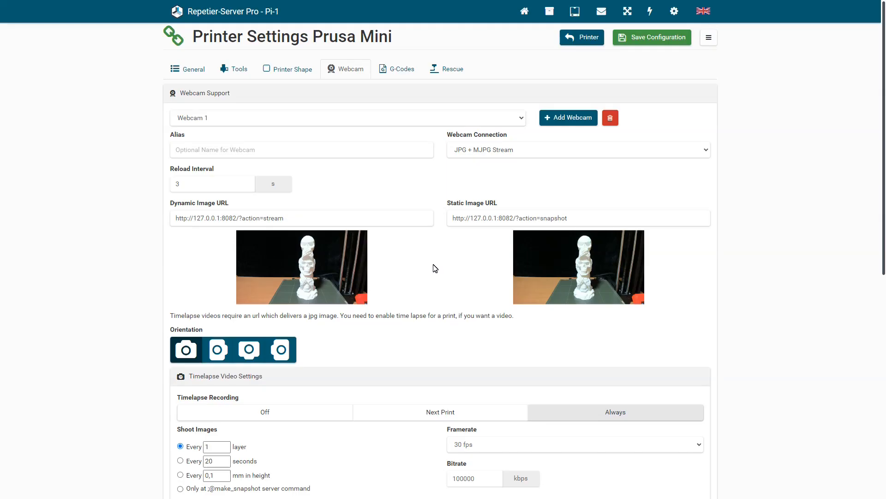
Step: Review the webcam frame rate choices further down the Webcam settings page
{"action": "scroll", "scroll_direction": "down", "scroll_amount": 3}
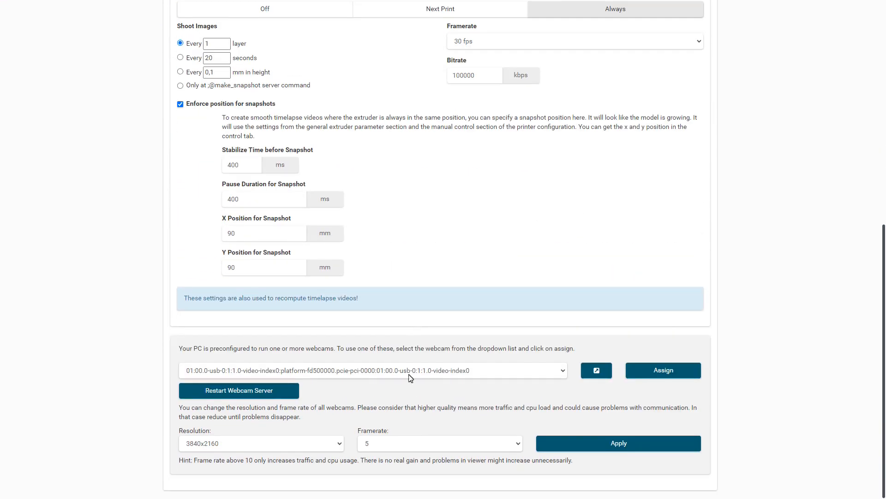
{"action": "left_click", "coordinate": [440, 442]}
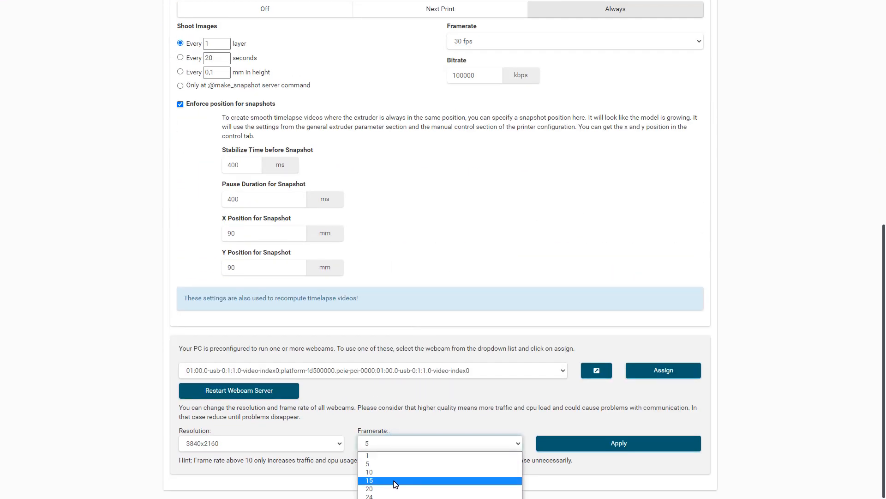
{"action": "mouse_move", "coordinate": [397, 469]}
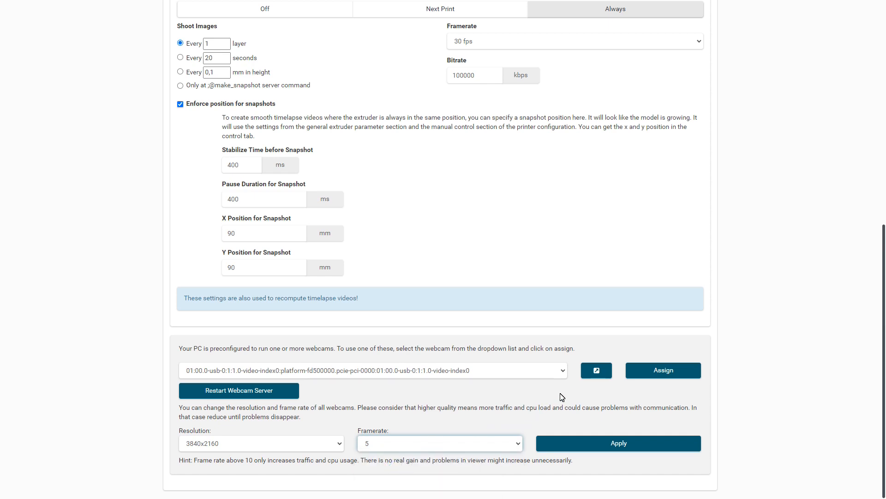
{"action": "left_click", "coordinate": [595, 369]}
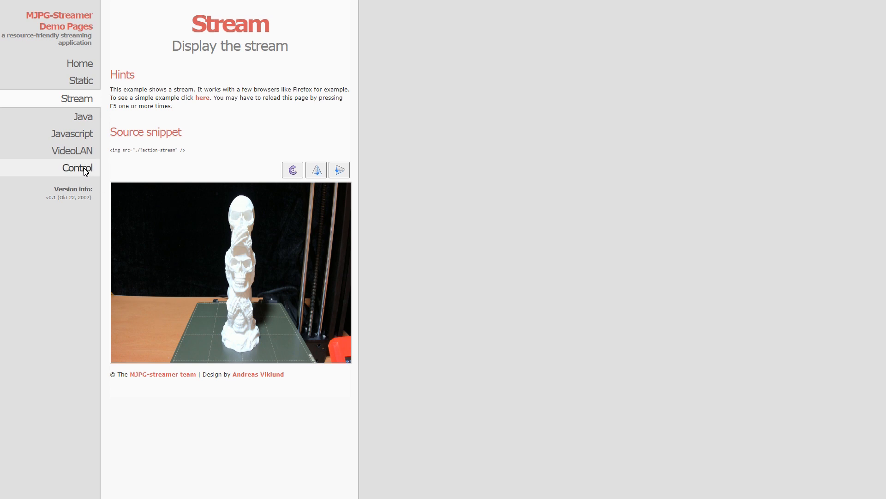
Step: Set white balance, exposure mode, exposure priority and focus to manual on the camera control page
{"action": "right_click", "coordinate": [128, 251]}
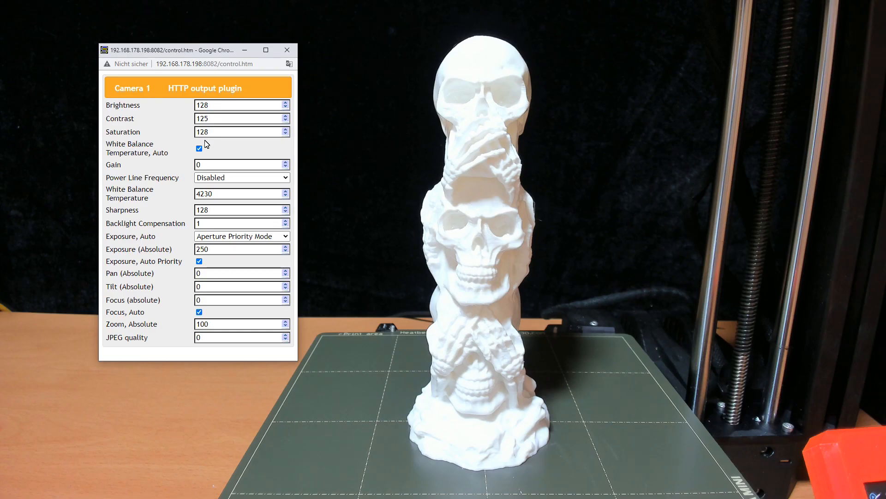
{"action": "left_click", "coordinate": [198, 148]}
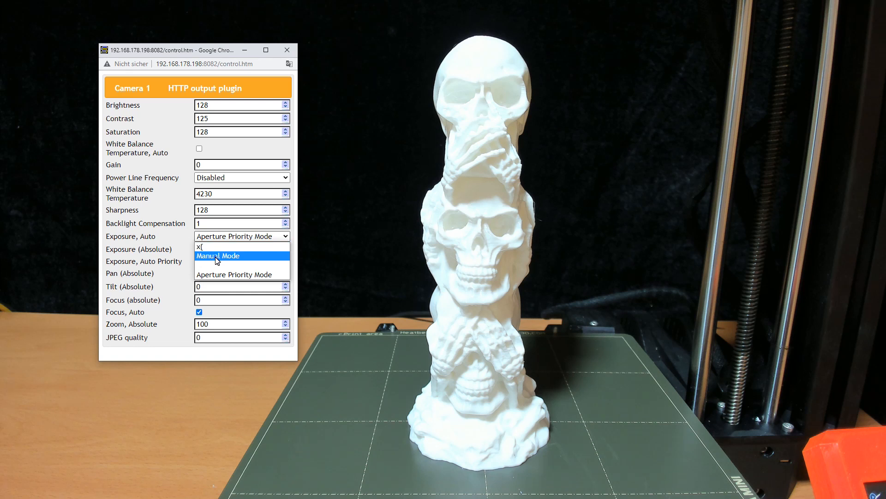
{"action": "left_click", "coordinate": [217, 255]}
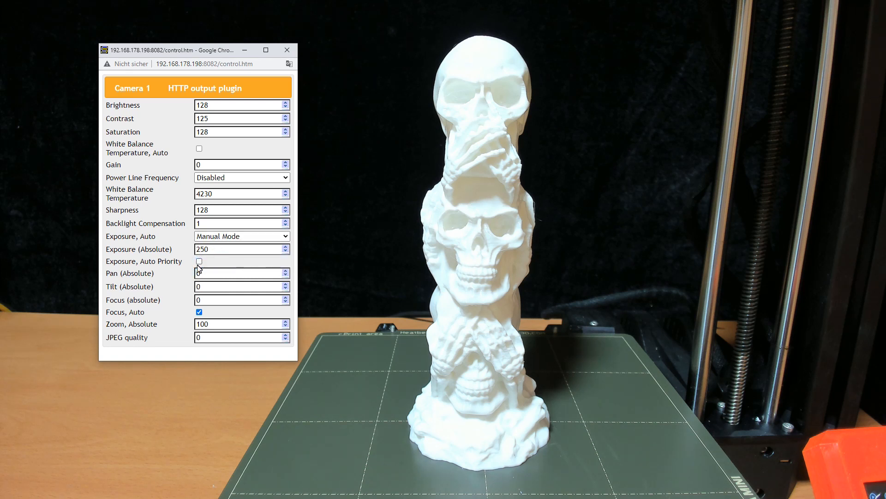
{"action": "left_click", "coordinate": [198, 311]}
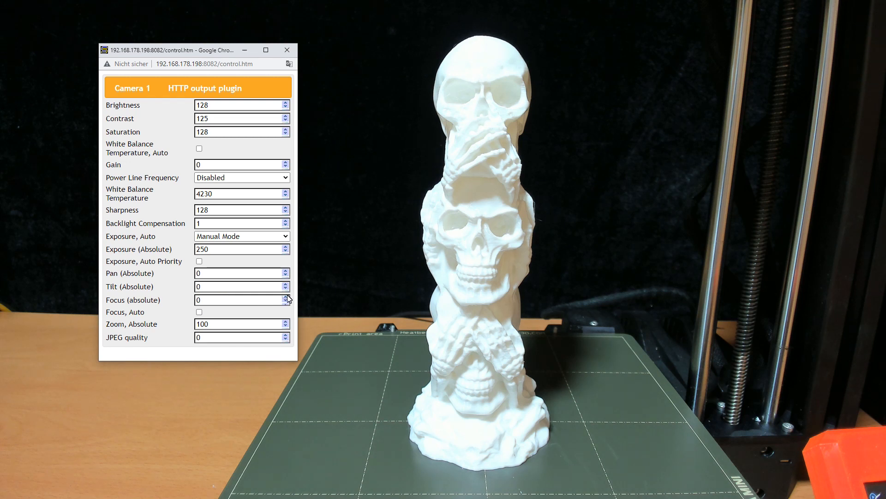
{"action": "left_click", "coordinate": [286, 296]}
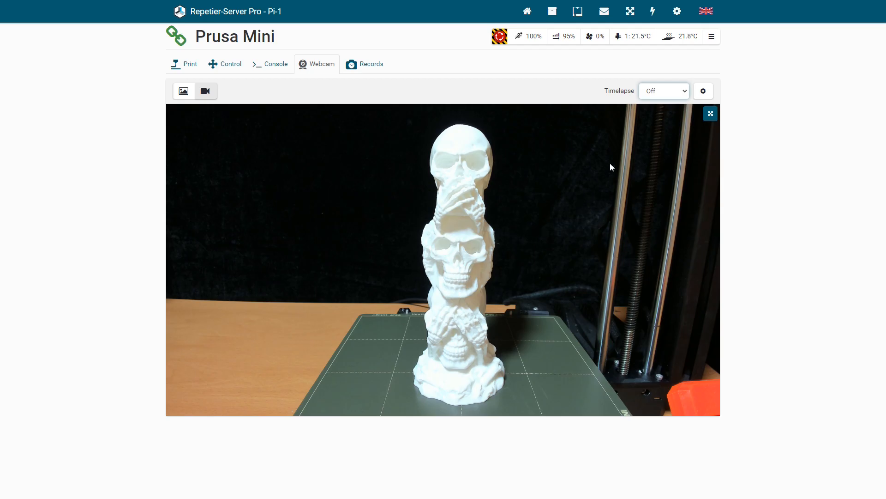
Step: Set timelapse recording to always and review its framerate and bitrate choices
{"action": "left_click", "coordinate": [702, 91]}
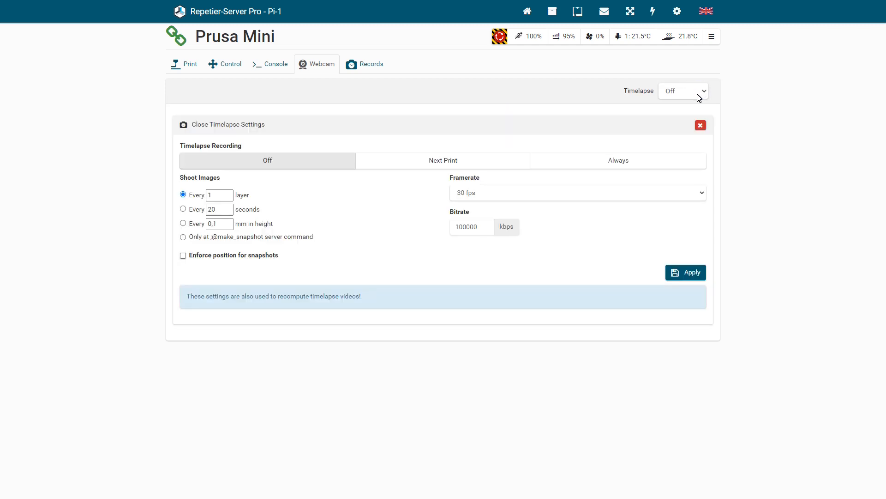
{"action": "left_click", "coordinate": [617, 159]}
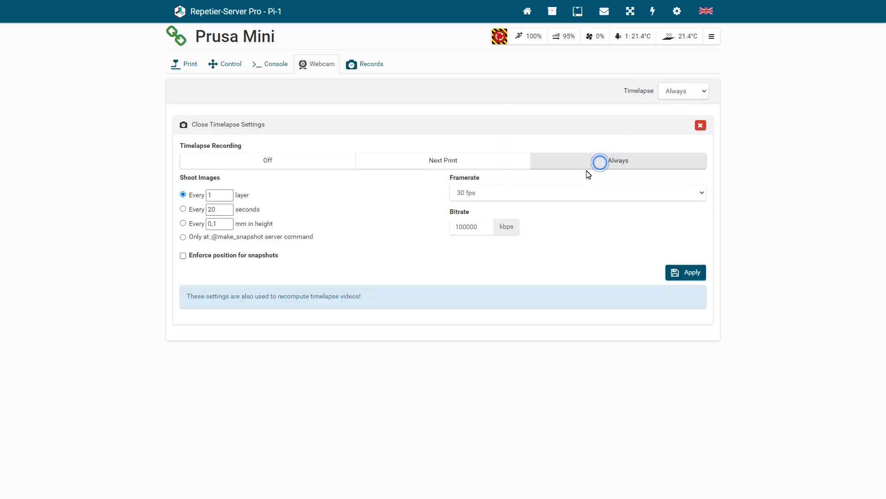
{"action": "left_click", "coordinate": [576, 192]}
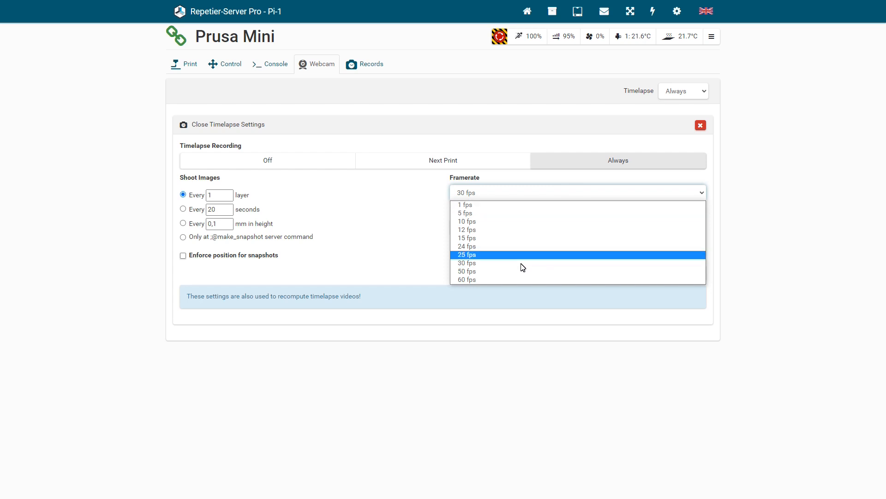
{"action": "left_click", "coordinate": [466, 262]}
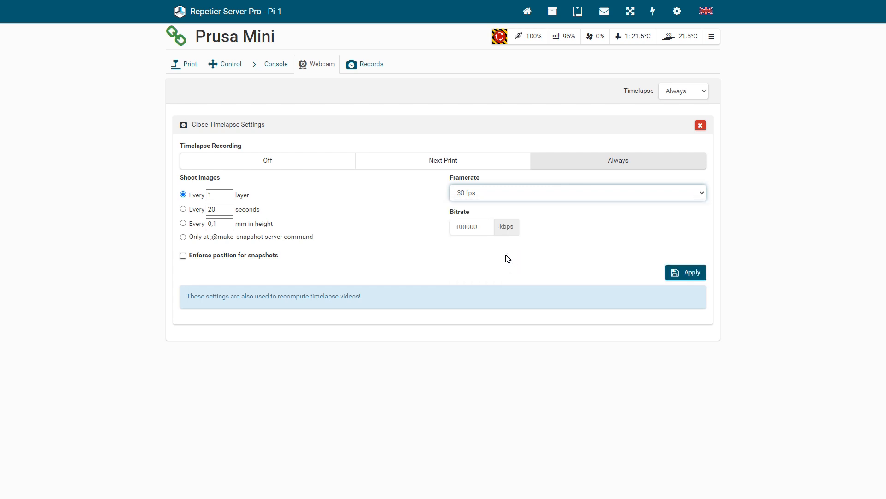
{"action": "left_click", "coordinate": [469, 227]}
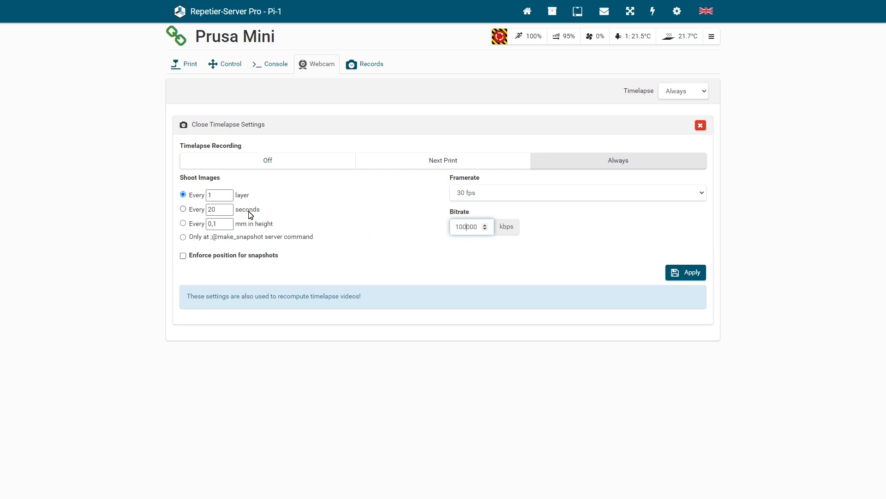
Step: Keep shooting one image per layer and tick 'Enforce position for snapshots'
{"action": "left_click", "coordinate": [183, 210]}
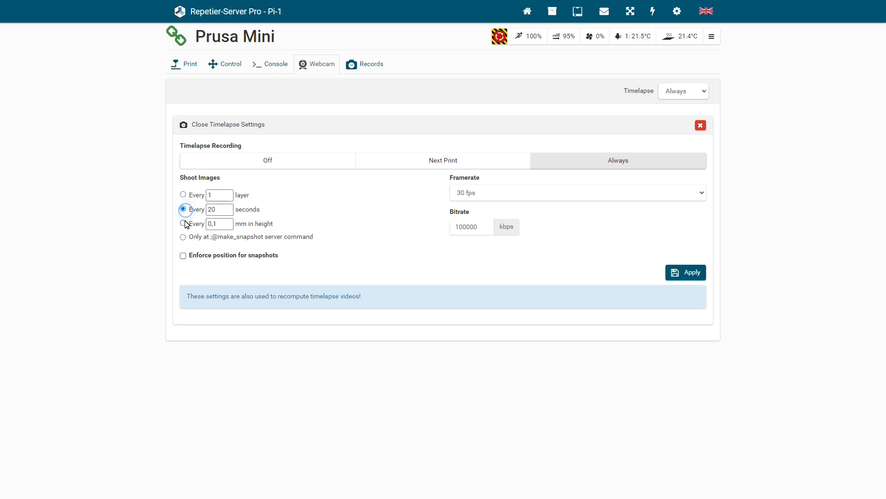
{"action": "left_click", "coordinate": [183, 194]}
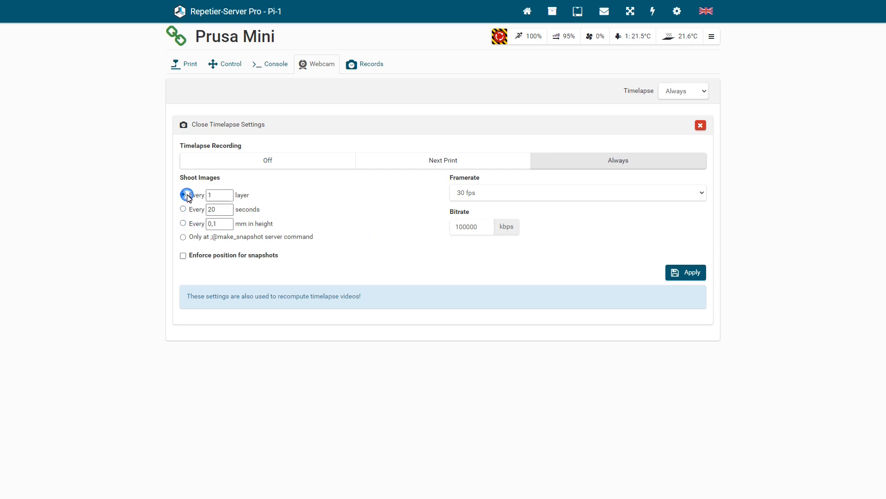
{"action": "left_click", "coordinate": [182, 254]}
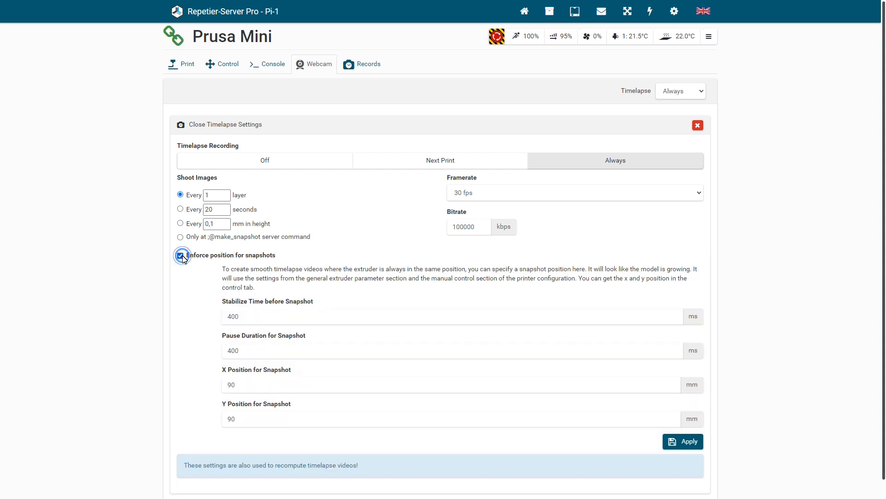
Step: Enter 400 ms stabilize and pause times and a 90 mm X/Y snapshot position
{"action": "left_click", "coordinate": [180, 254]}
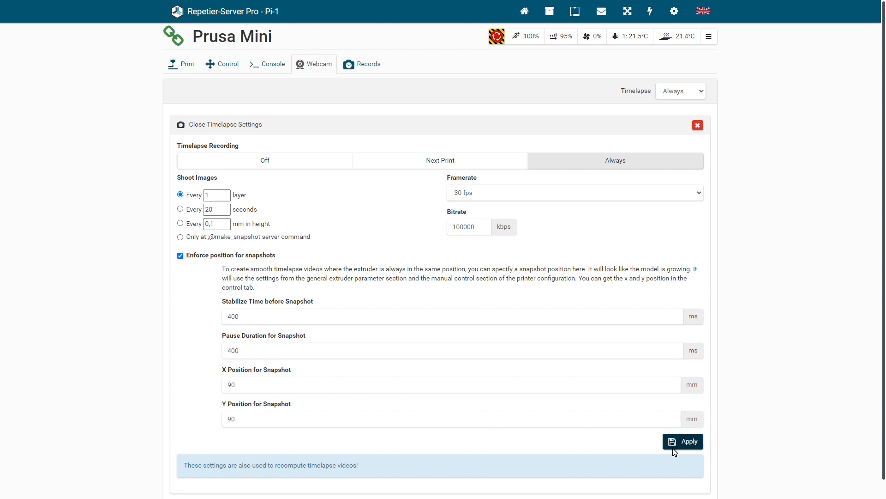
{"action": "mouse_move", "coordinate": [674, 447]}
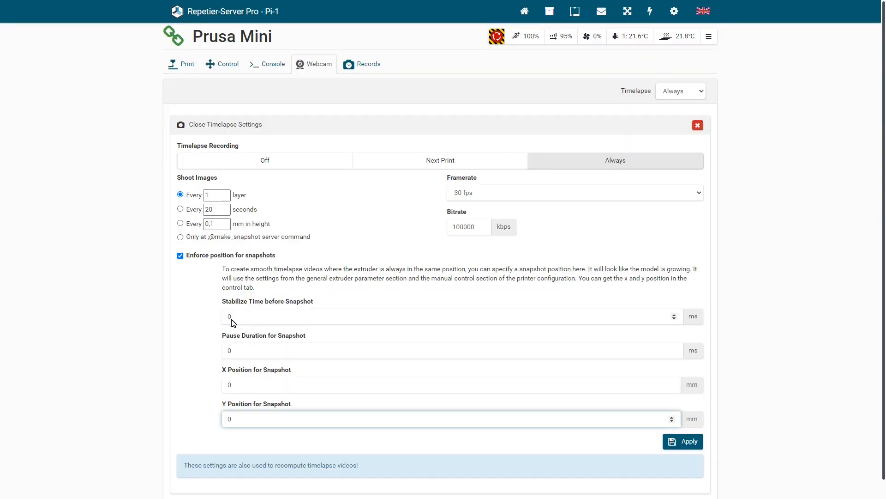
{"action": "type", "text": "400"}
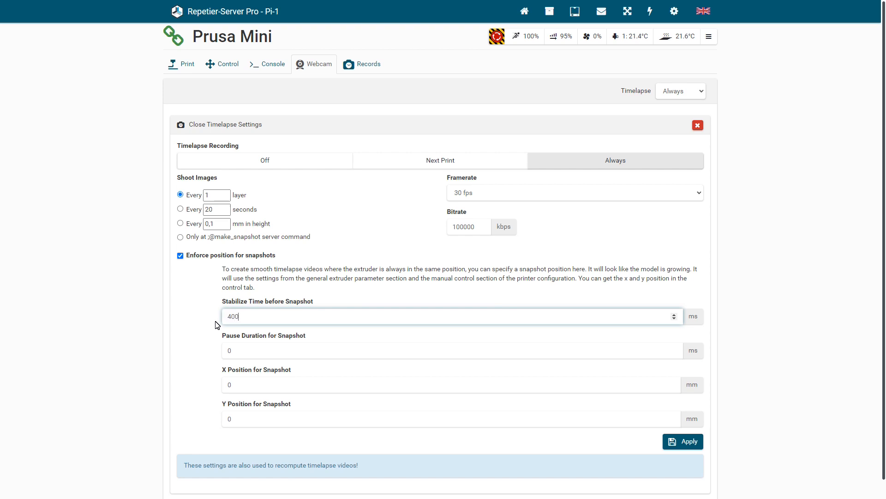
{"action": "left_click", "coordinate": [396, 350]}
{"action": "type", "text": "400"}
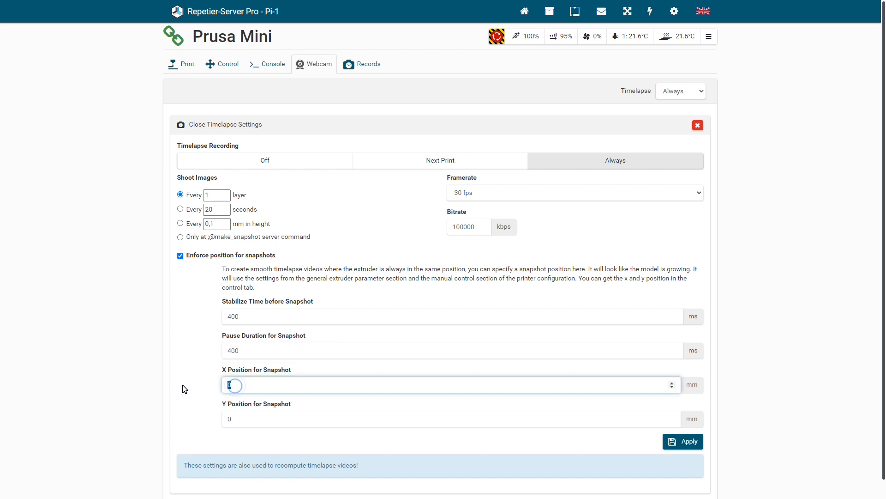
{"action": "type", "text": "90"}
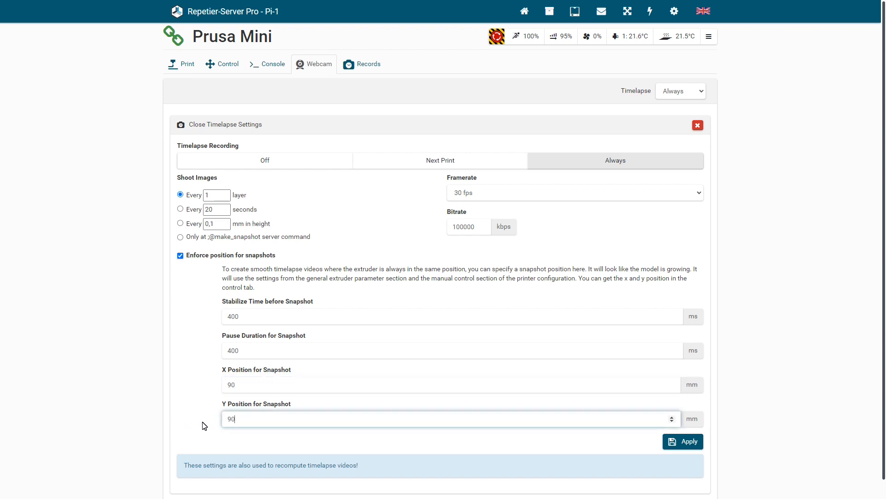
{"action": "mouse_move", "coordinate": [690, 450]}
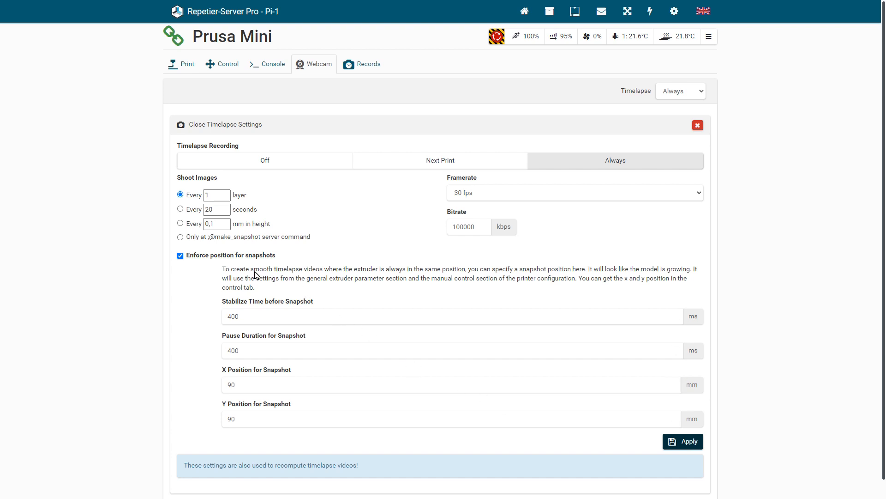
Step: Switch enforced snapshot position off and apply the timelapse settings
{"action": "left_click", "coordinate": [180, 255]}
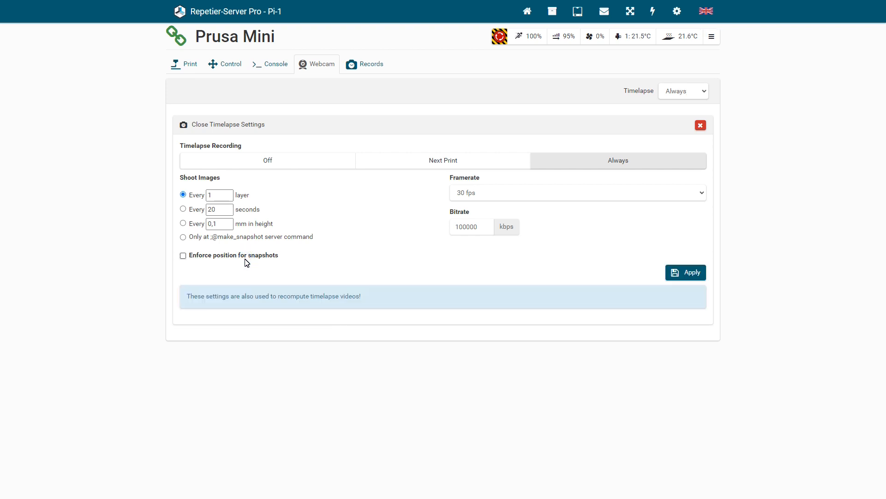
{"action": "mouse_move", "coordinate": [686, 271]}
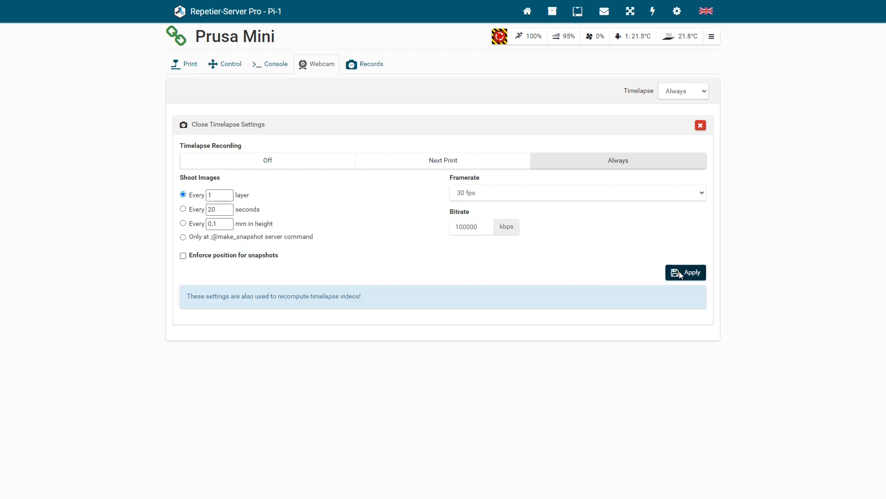
{"action": "left_click", "coordinate": [182, 255]}
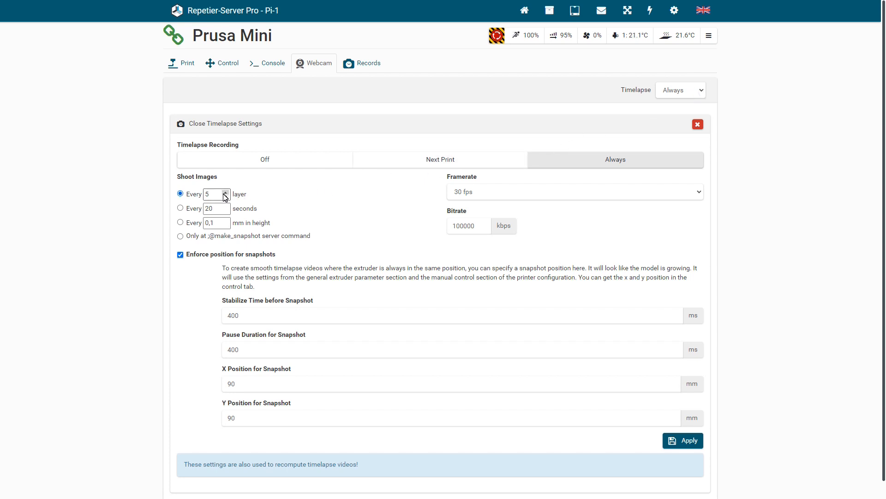
Step: Adjust the 'Every … layer' interval with the spinner arrows
{"action": "left_click", "coordinate": [225, 195]}
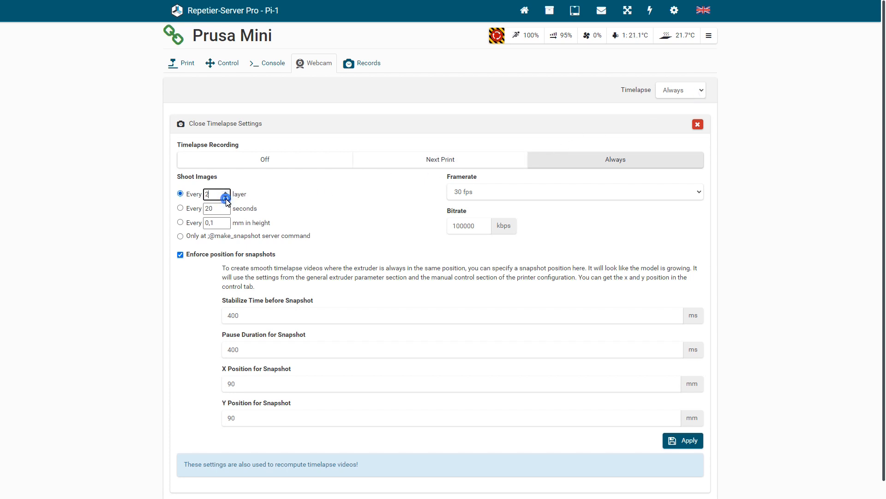
{"action": "left_click", "coordinate": [226, 197]}
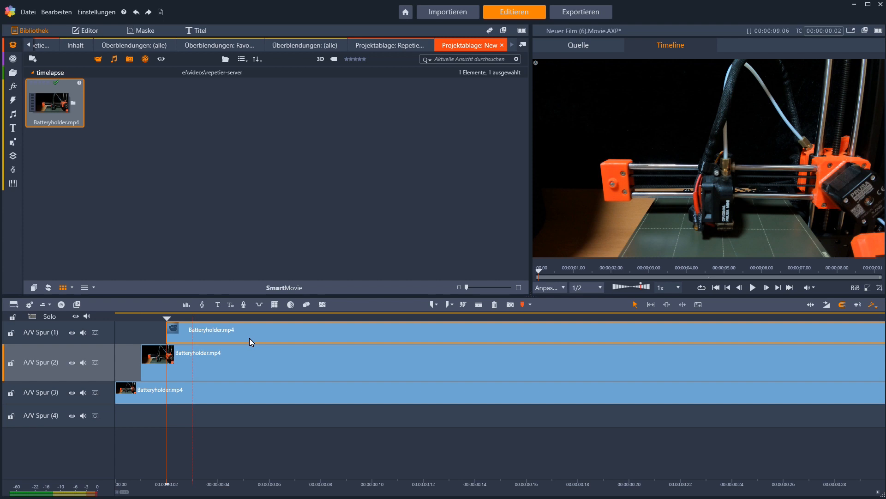
Step: Show the Batteryholder.mp4 clip's Eigenschaften panel with Deckkraft at 100
{"action": "left_click", "coordinate": [89, 30]}
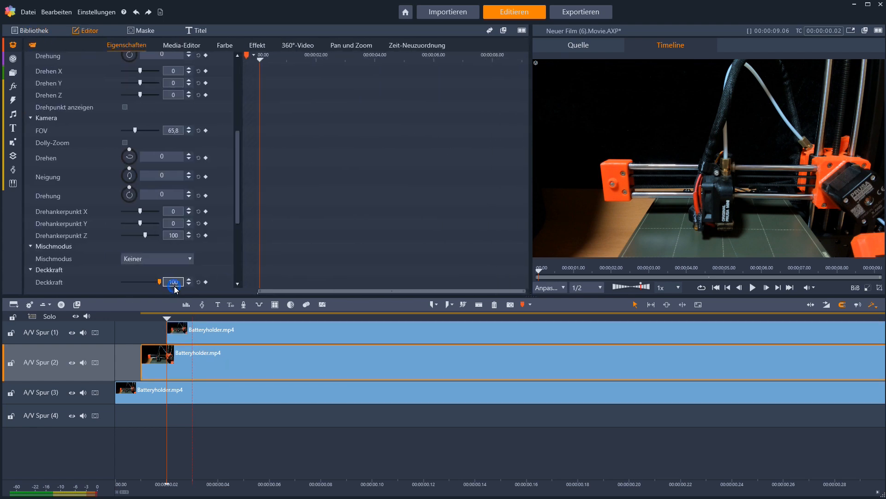